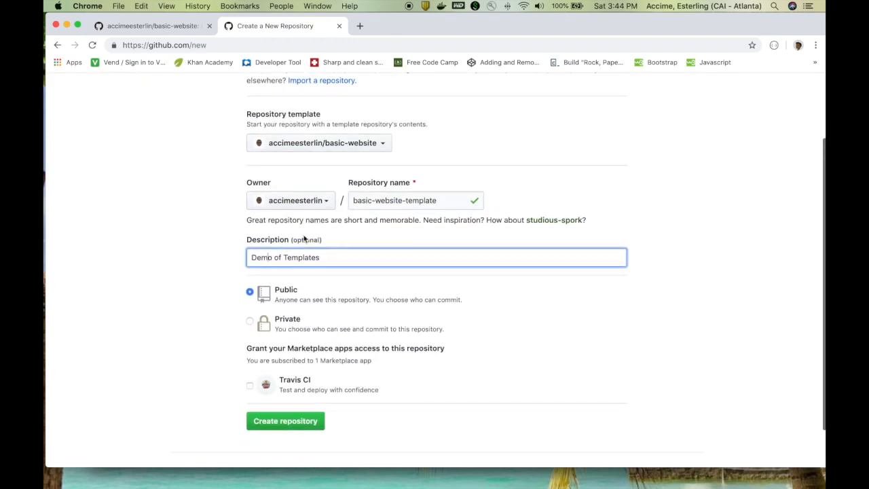
- Open the Issues tab of basic-website and begin a new issue
click(285, 420)
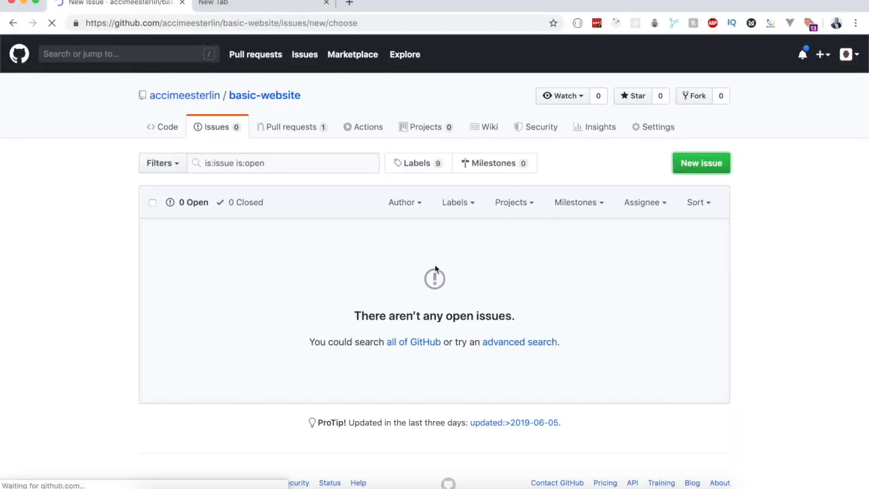
- Start a new issue from the Bug report template, titled 'Reporting a'
click(700, 162)
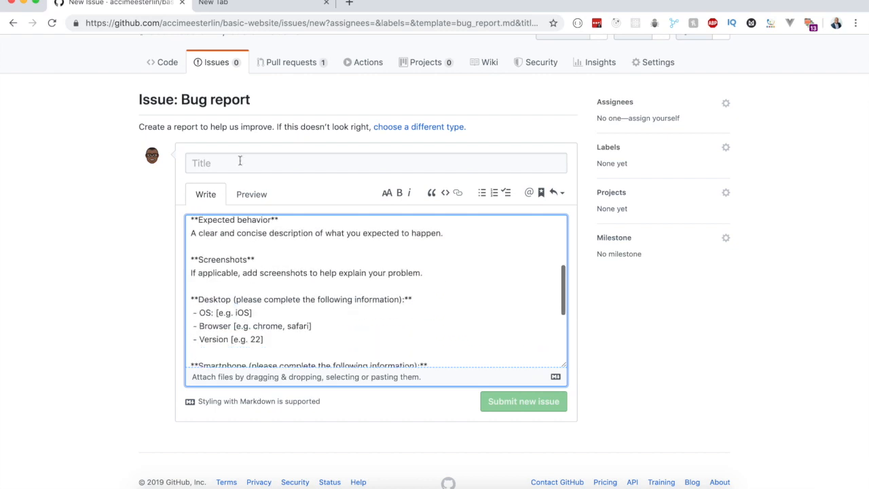
text(Reporting a)
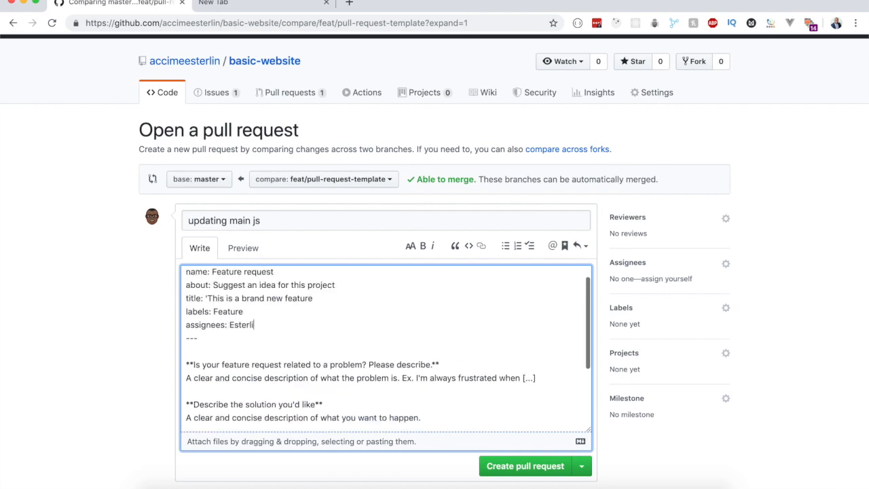
click(525, 466)
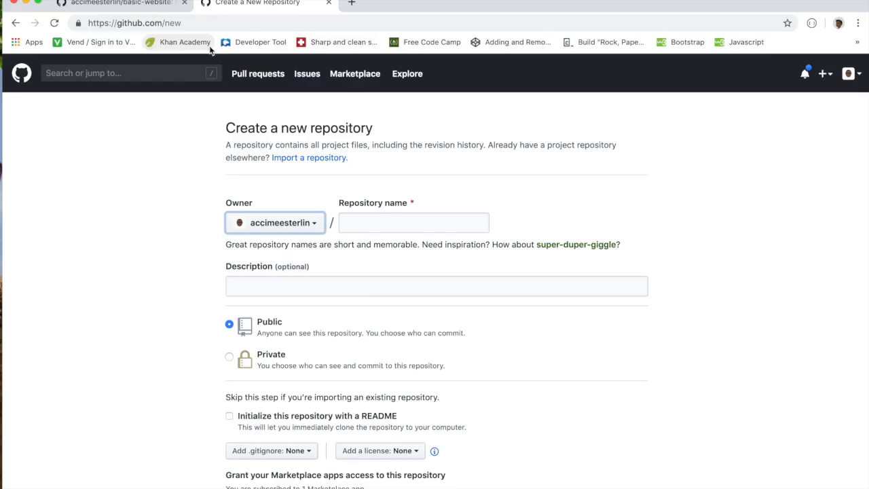
mouse_move(246, 192)
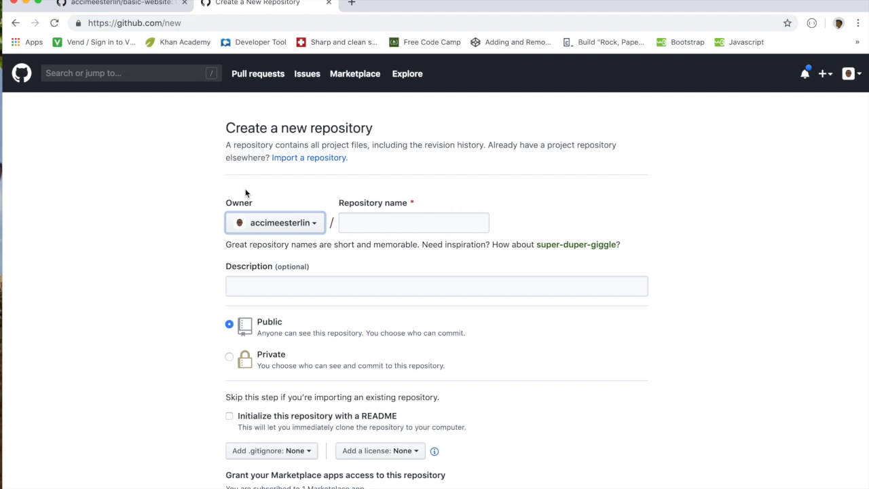
mouse_move(351, 309)
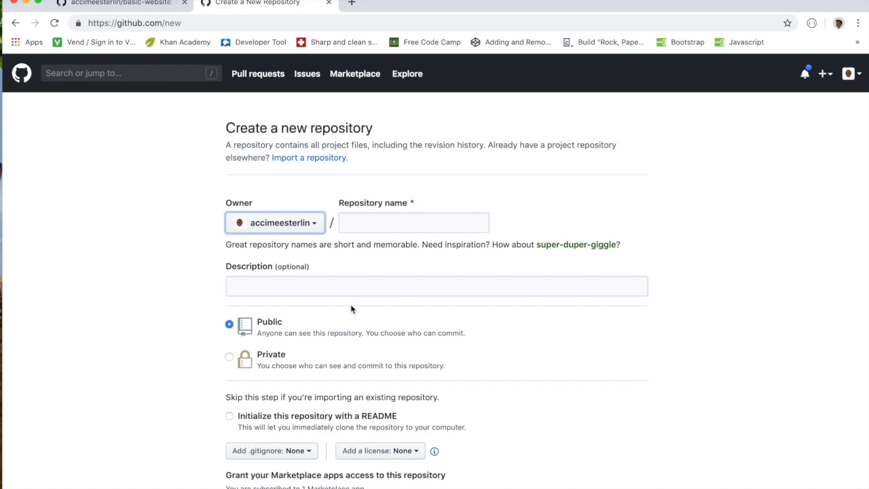
mouse_move(326, 309)
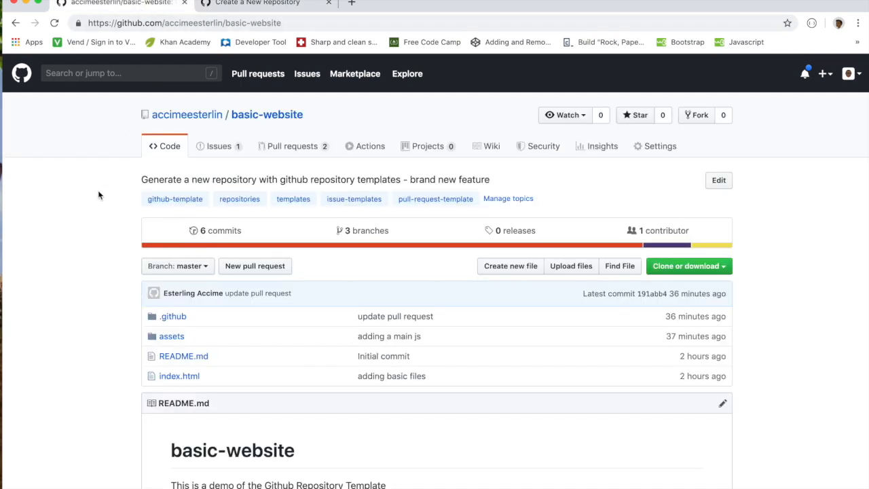
double_click(267, 114)
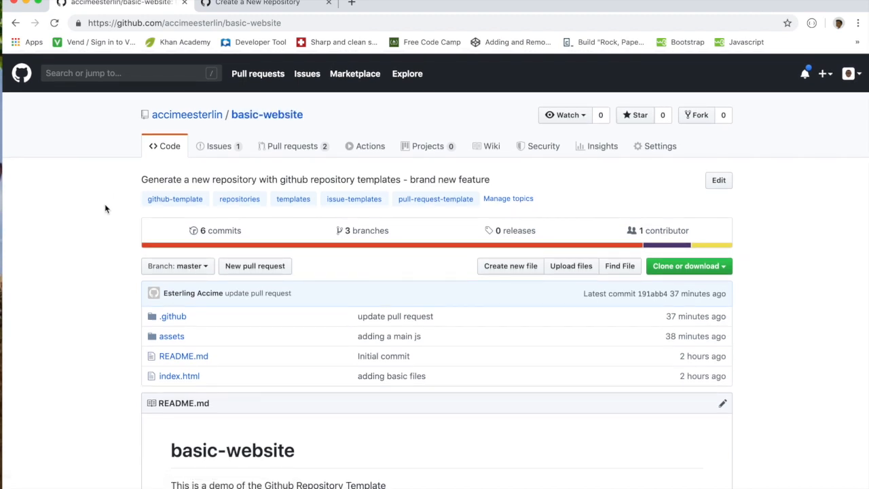
mouse_move(105, 231)
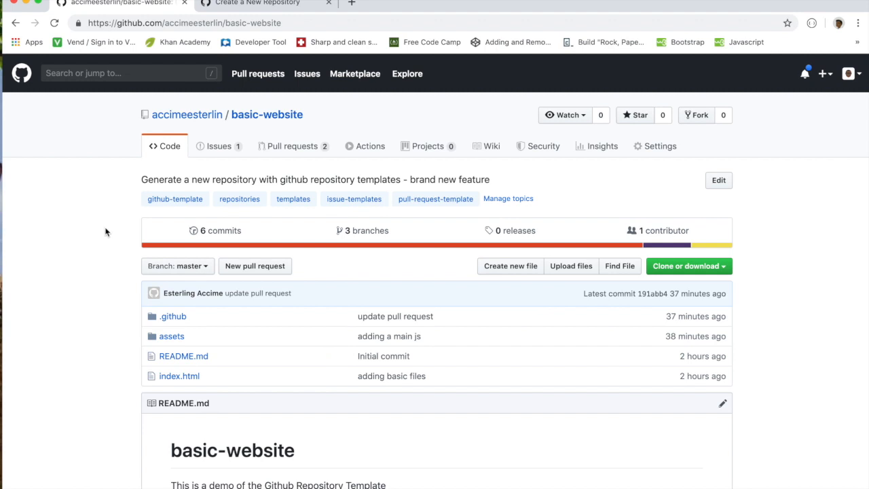
mouse_move(107, 245)
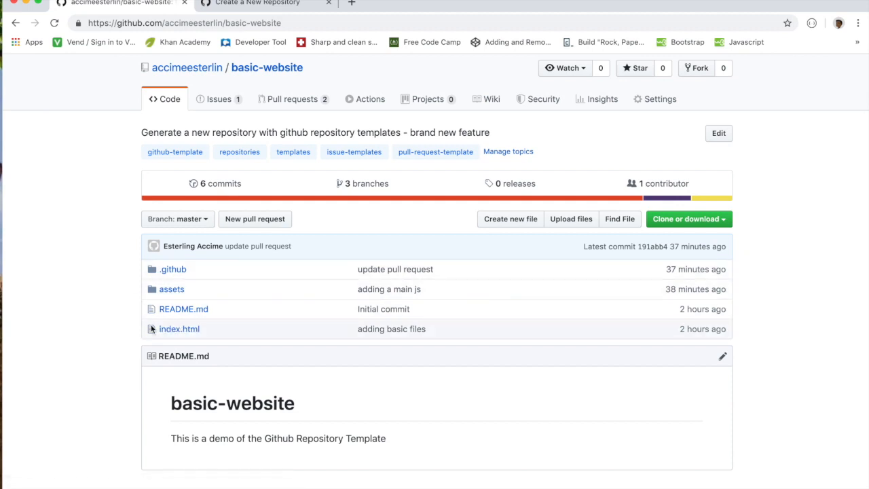
scroll(down, 3)
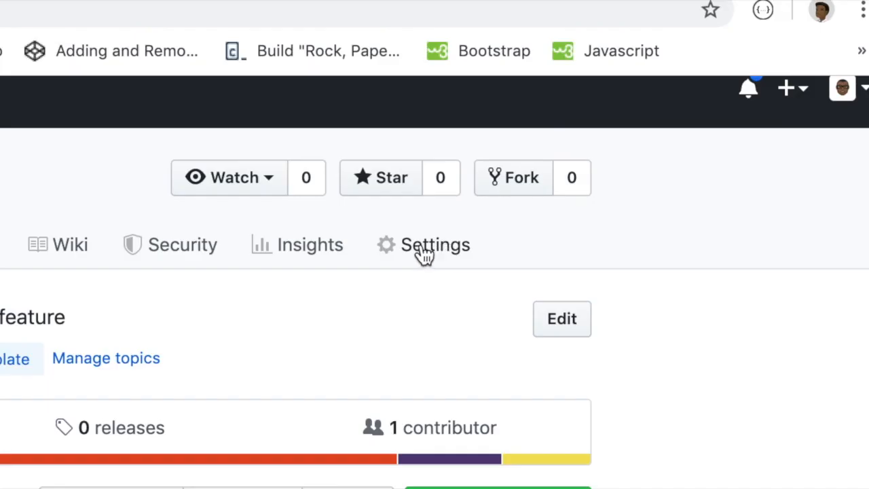
- Enable Template repository in basic-website's settings, then use it as a template
click(435, 245)
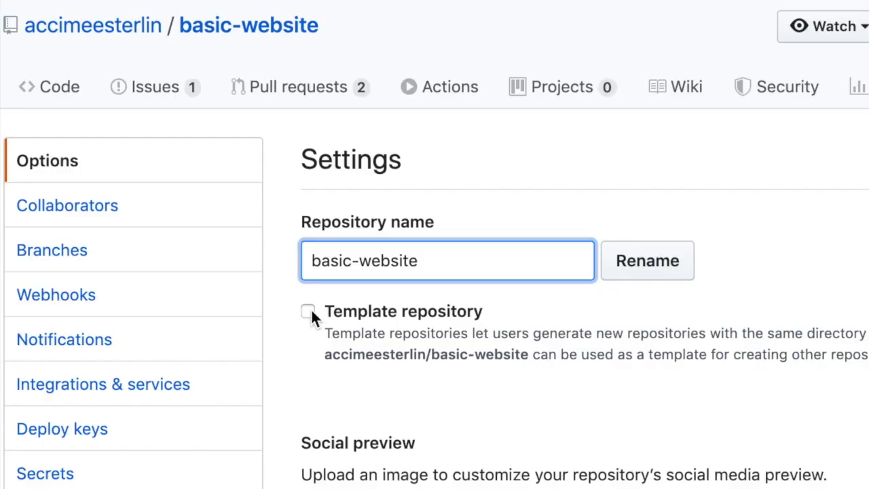
click(308, 311)
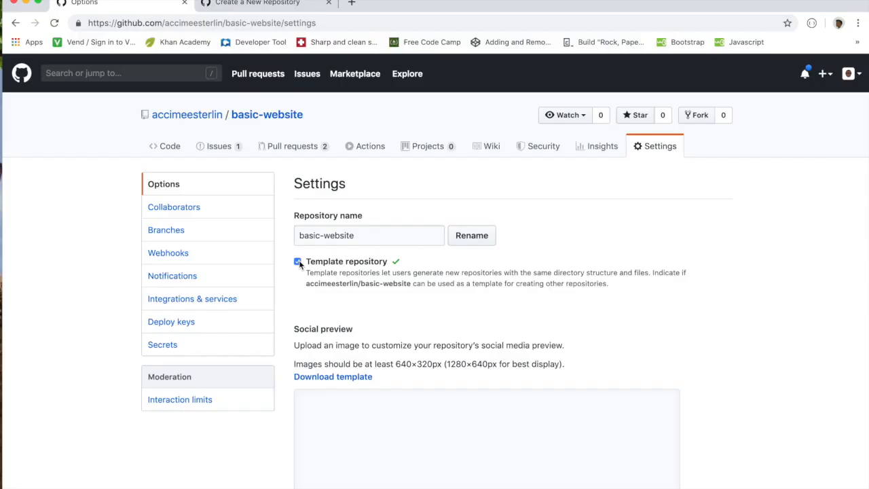
mouse_move(267, 114)
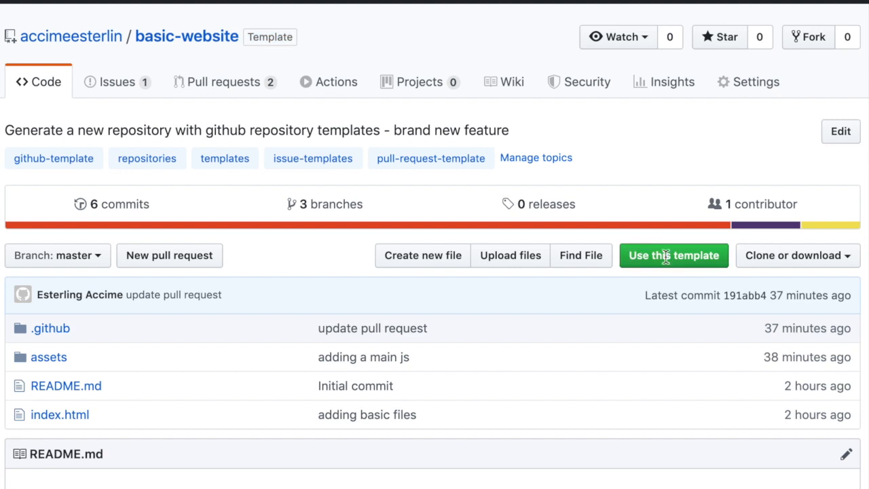
mouse_move(719, 264)
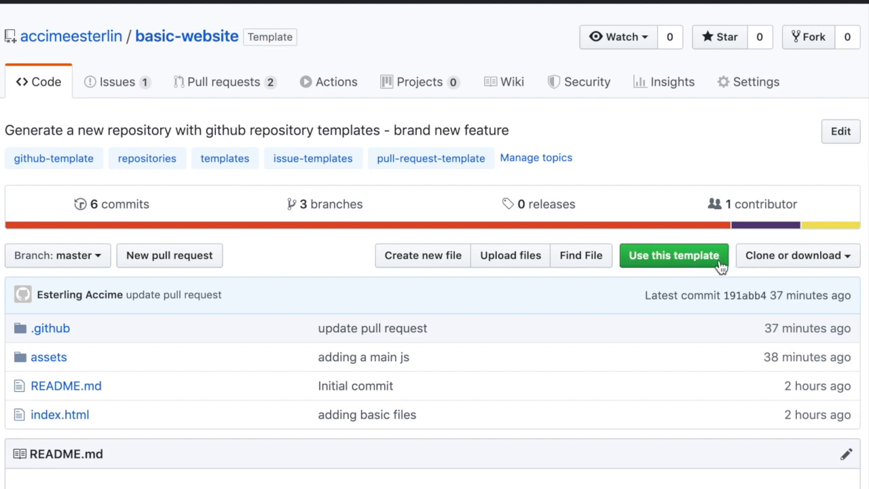
click(673, 255)
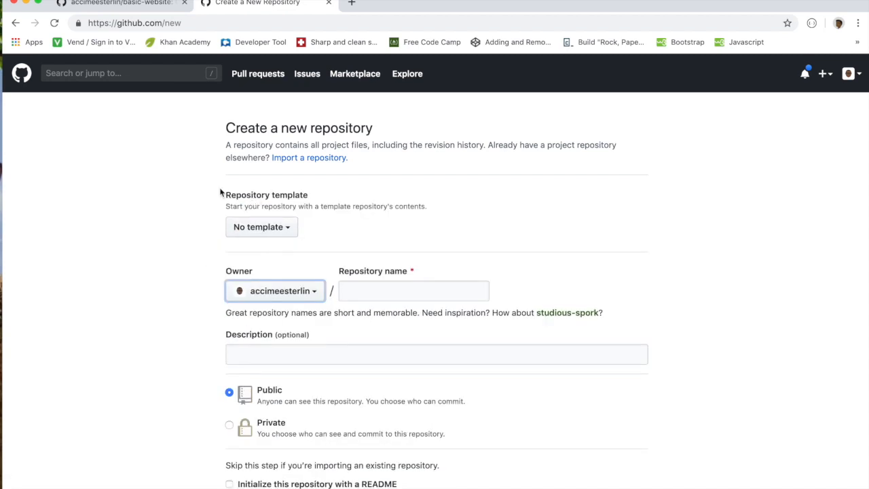
- Create basic-website-template from accimeesterlin/basic-website, described 'Demo of Templates'
double_click(266, 195)
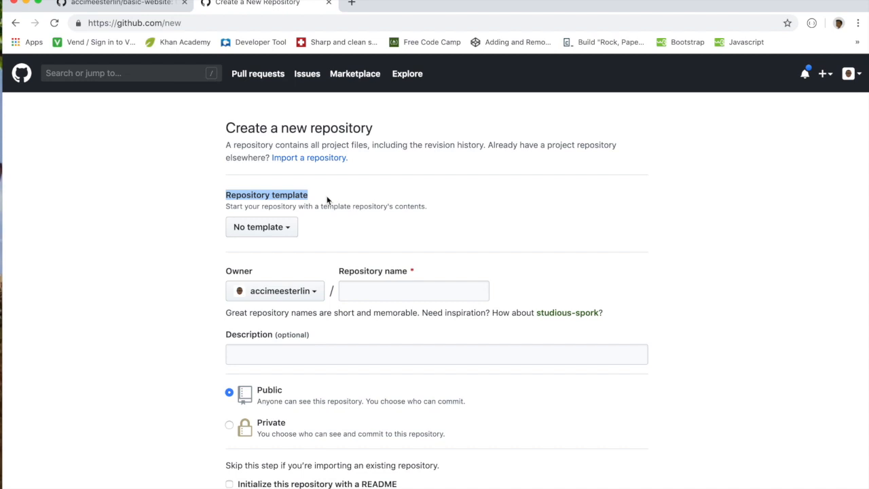
click(261, 226)
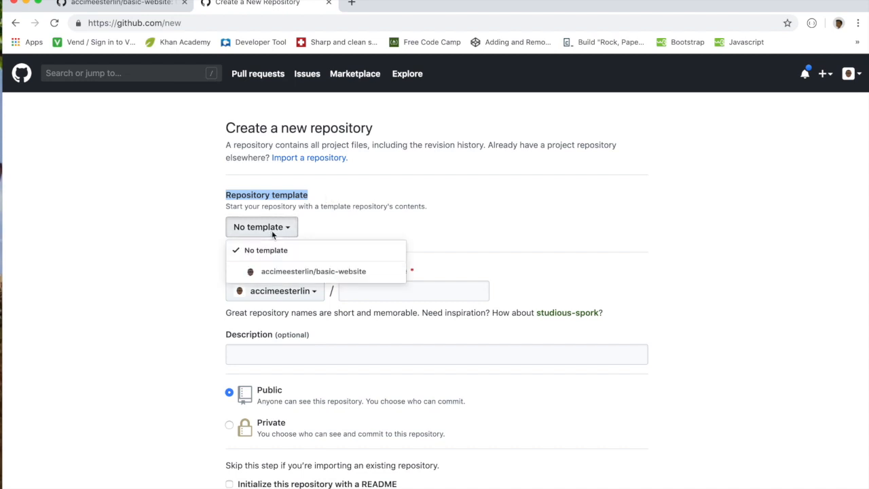
mouse_move(299, 250)
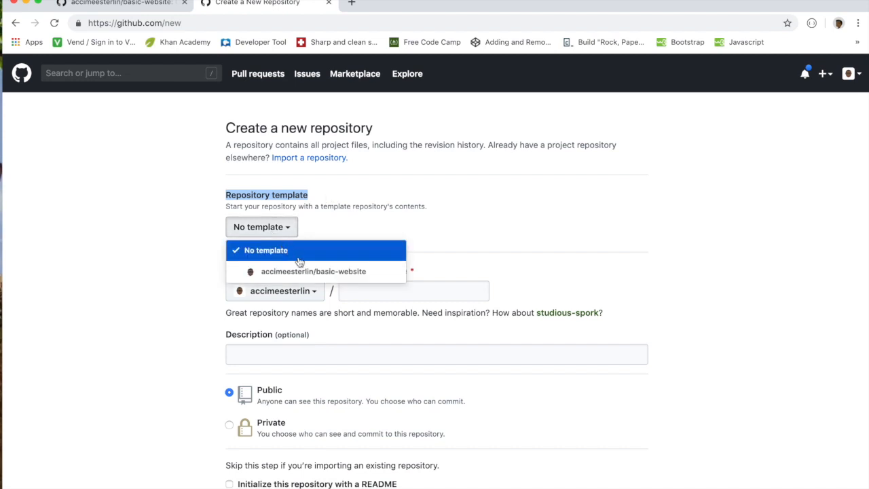
click(313, 271)
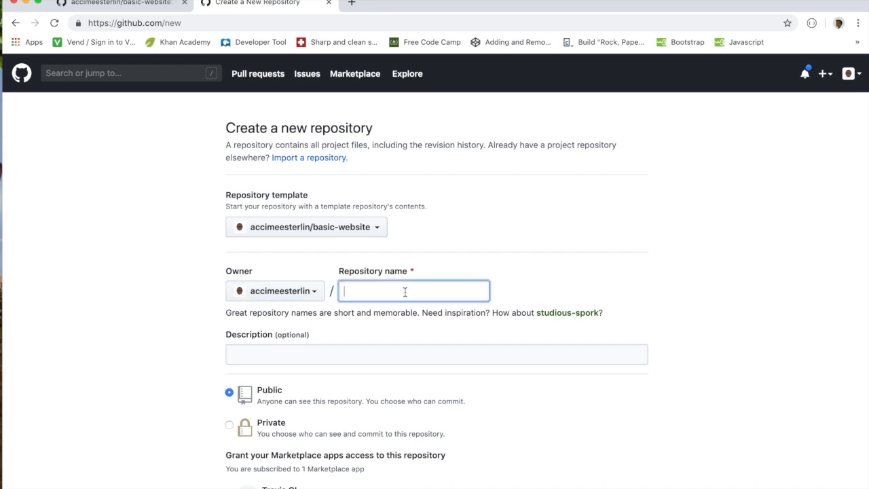
text(basic-website-template)
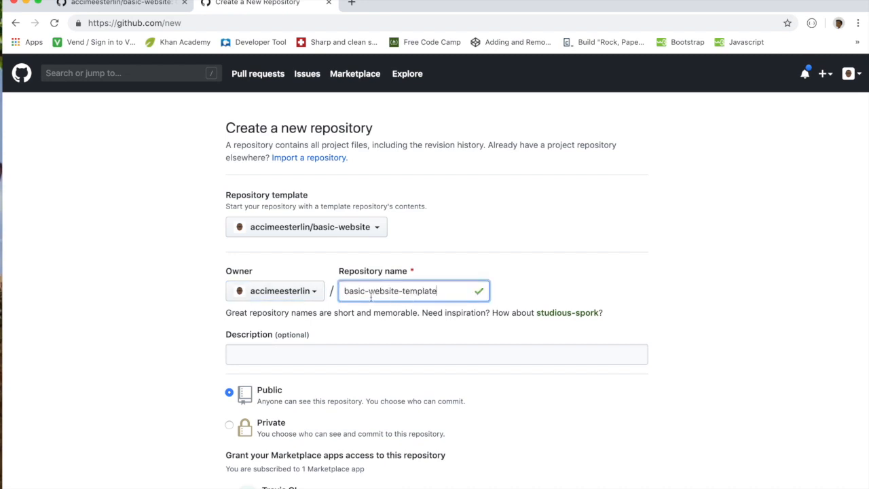
text(Demo of Templates)
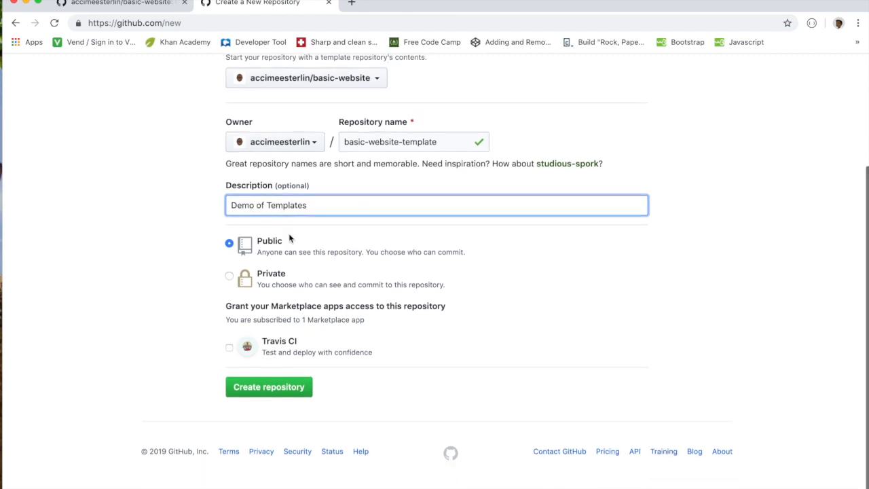
click(269, 387)
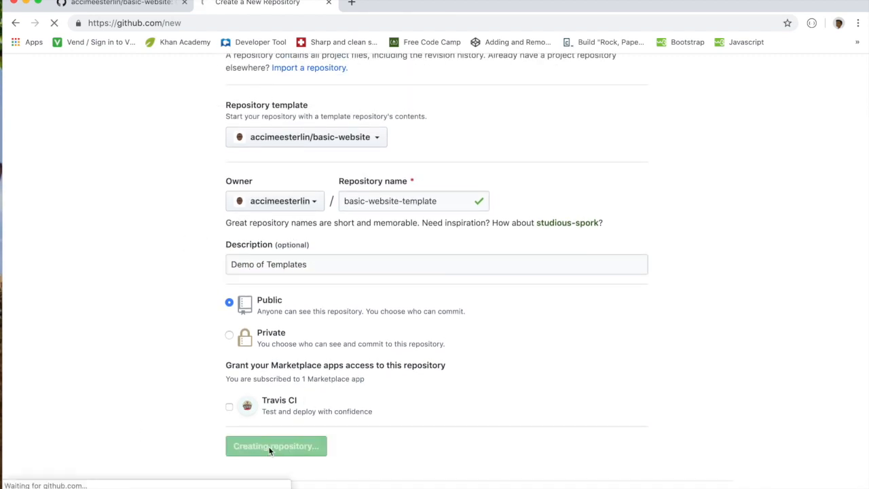
click(276, 445)
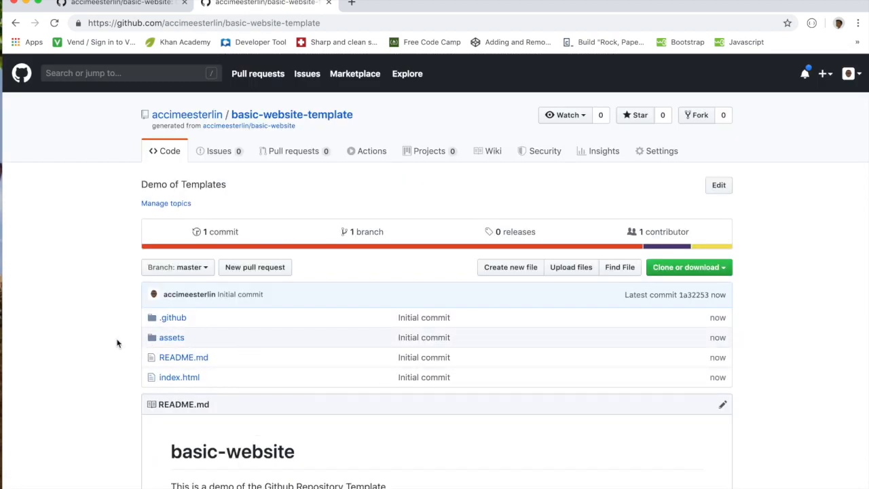
- Generate repository basic-quick-website from the basic-website template's /generate page
scroll(down, 3)
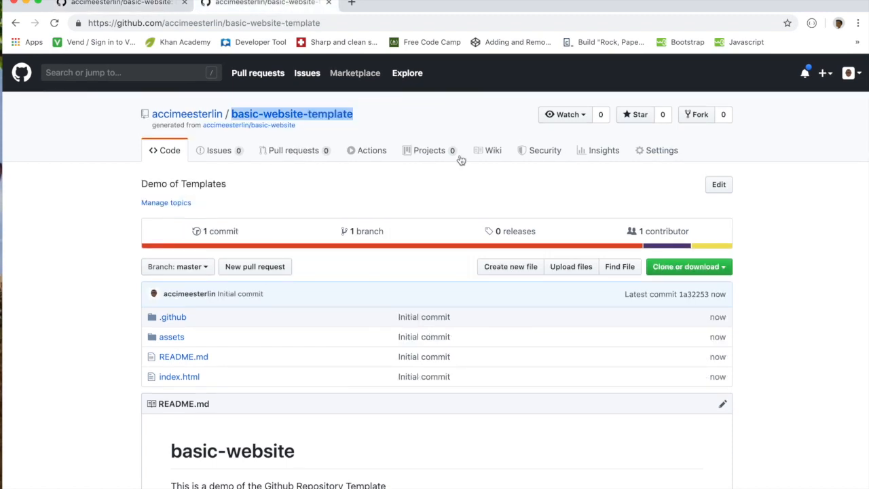
mouse_move(410, 222)
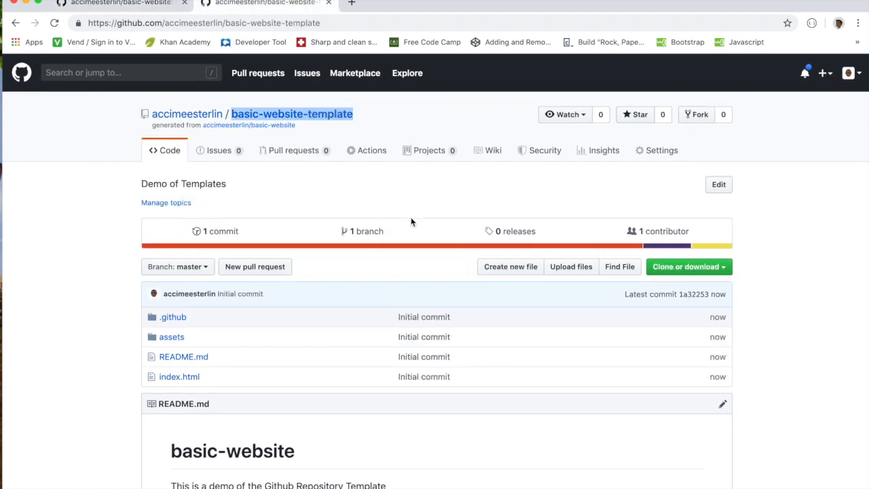
mouse_move(239, 352)
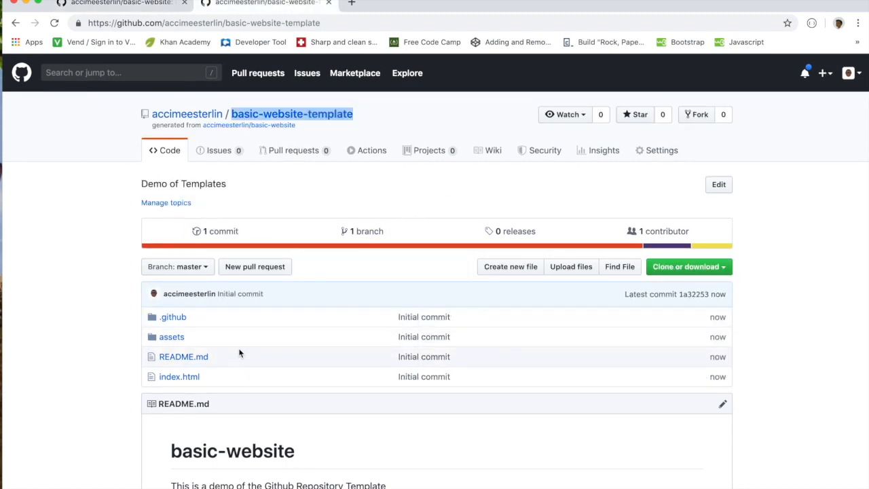
mouse_move(210, 399)
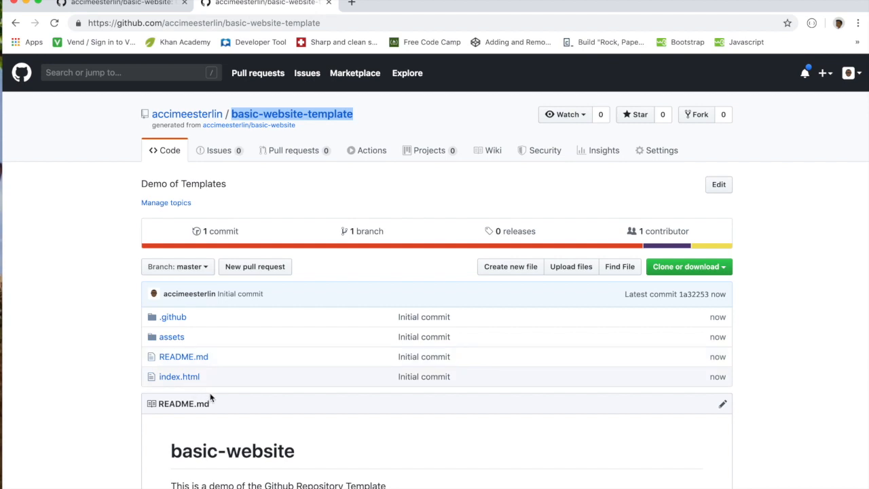
mouse_move(218, 394)
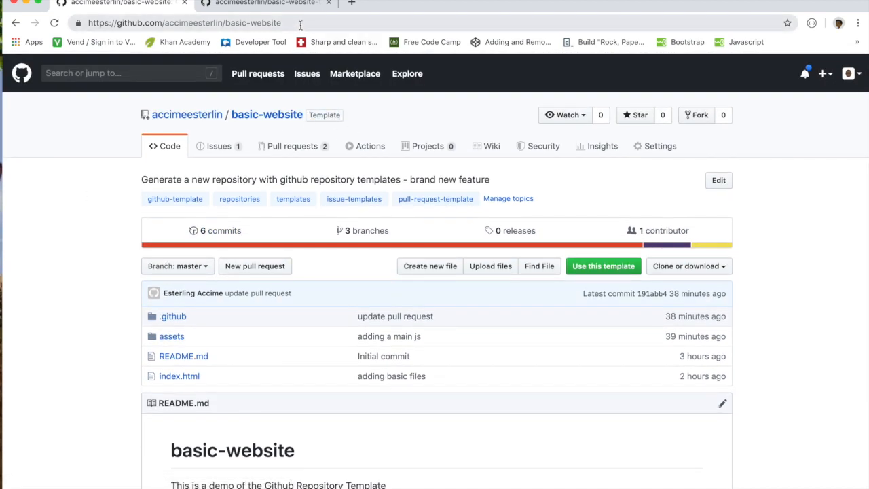
text(generate)
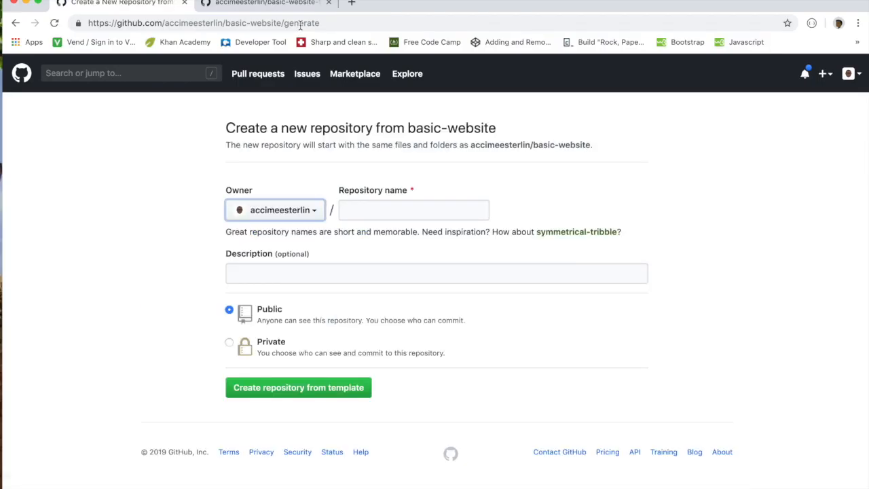
click(413, 209)
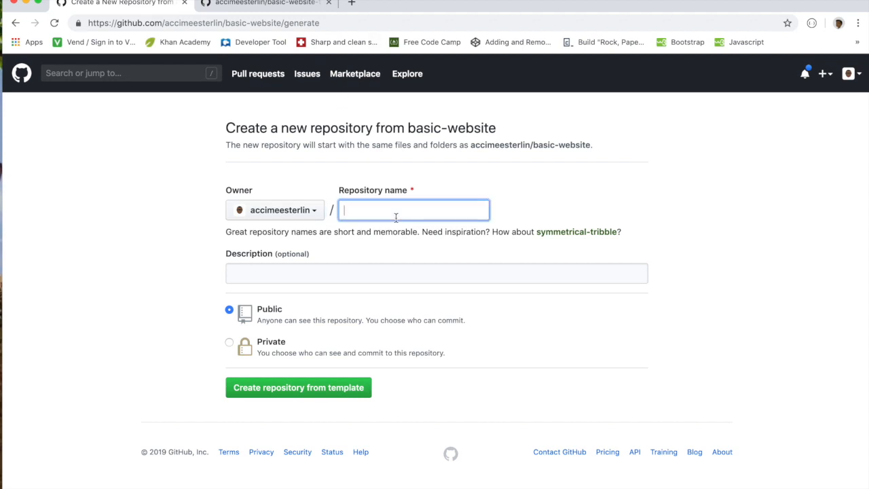
text(basic-quick-website)
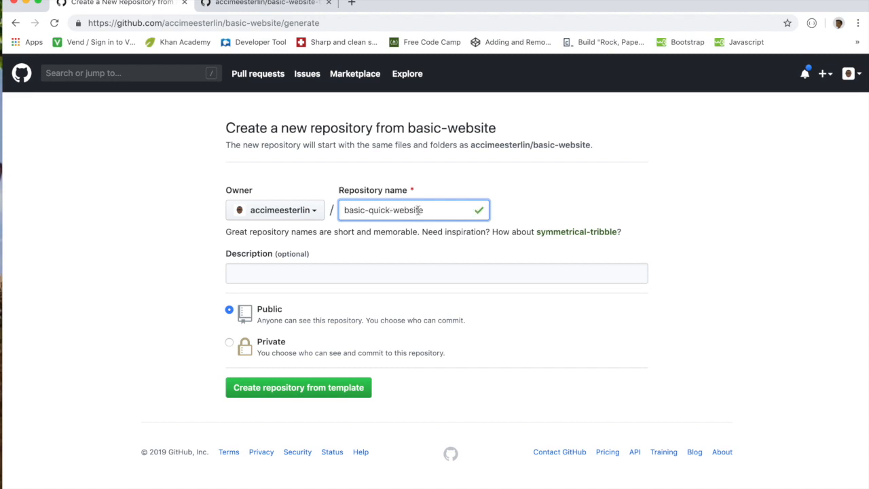
mouse_move(298, 387)
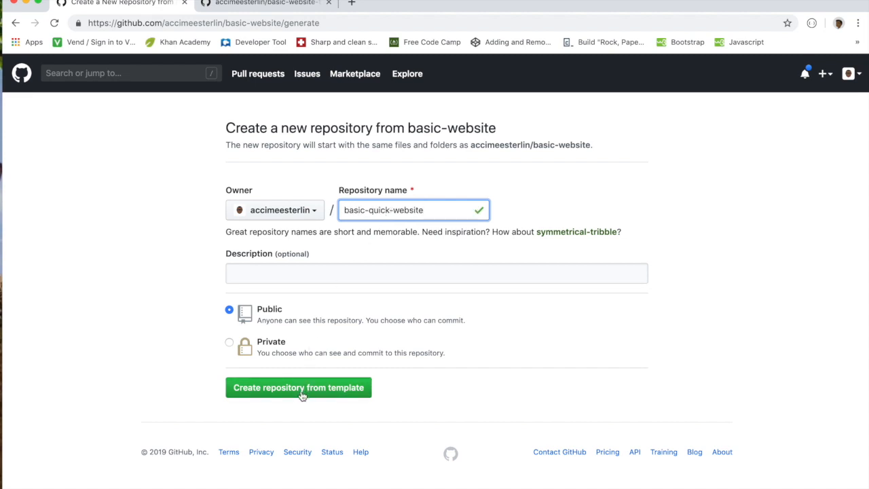
click(298, 387)
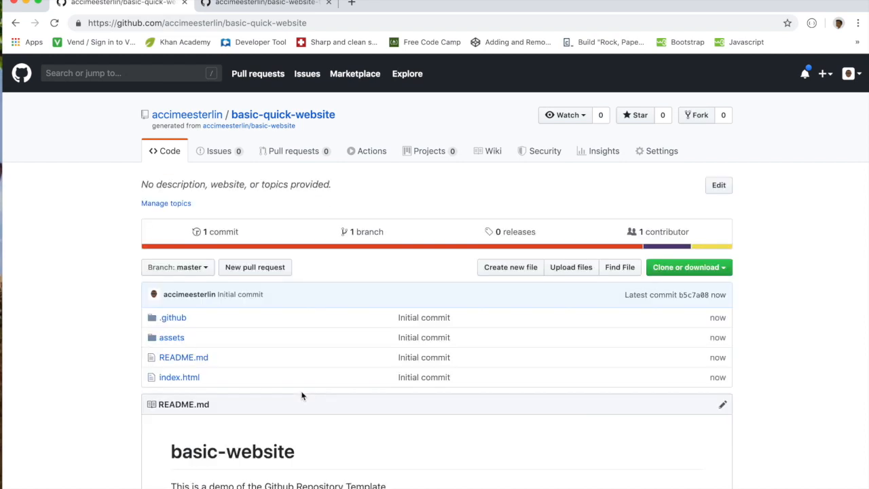
- Select the basic-quick-website name and show the profile avatar dropdown
double_click(282, 114)
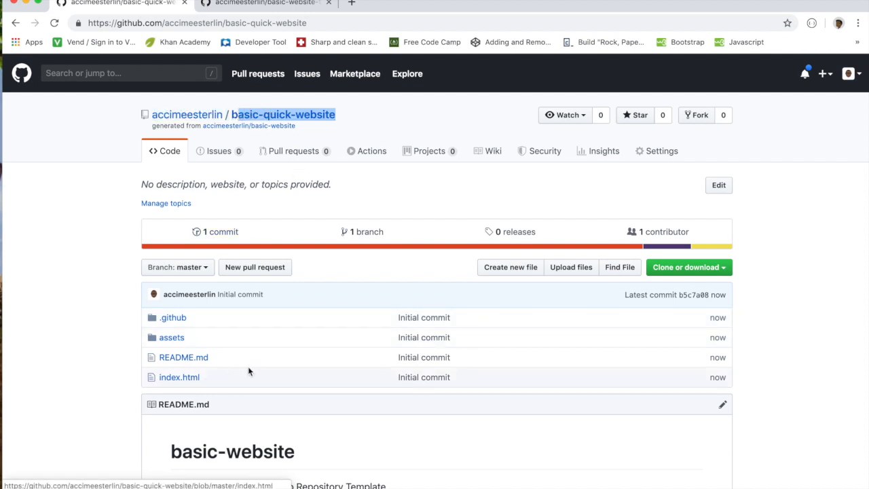
mouse_move(545, 151)
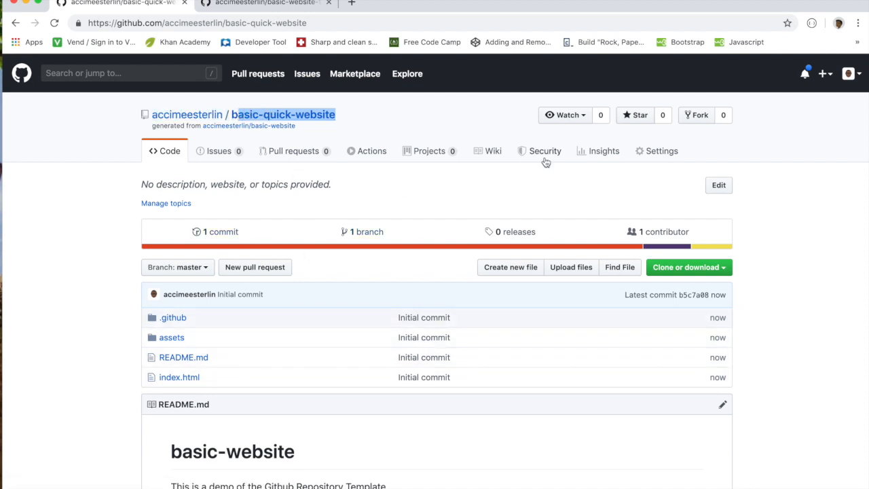
click(849, 74)
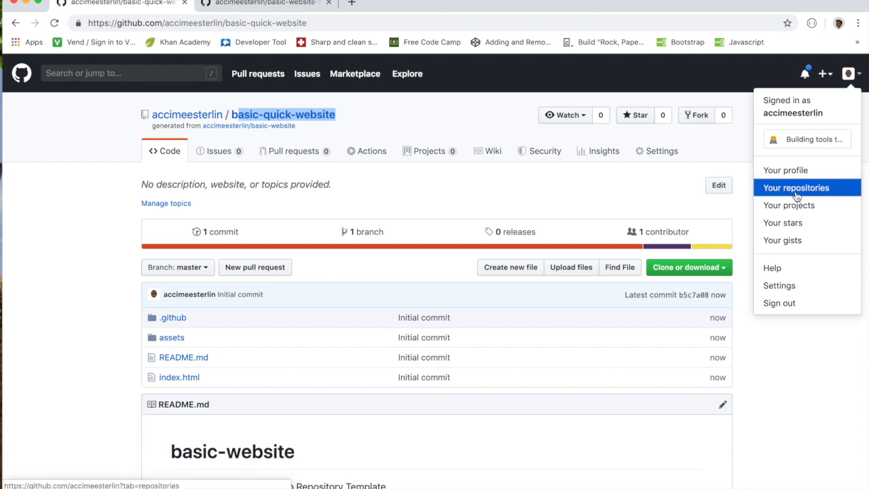
- View Your repositories, with basic-quick-website listed at the top
click(796, 187)
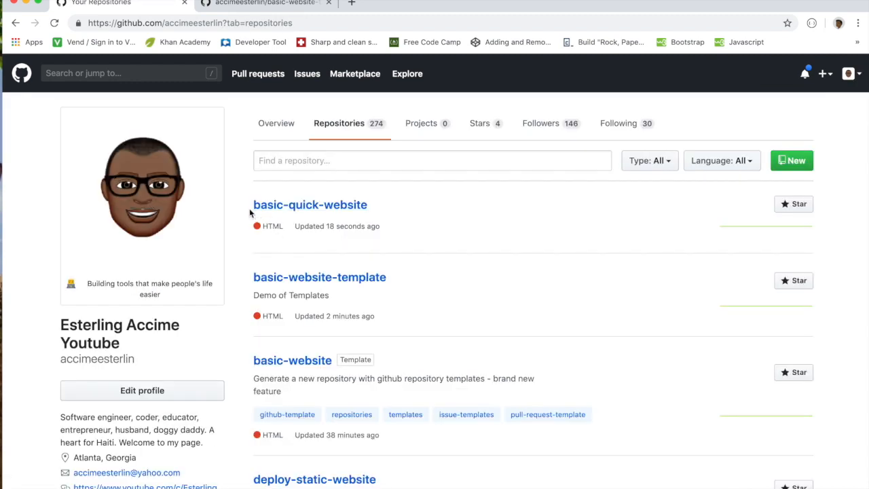
mouse_move(264, 290)
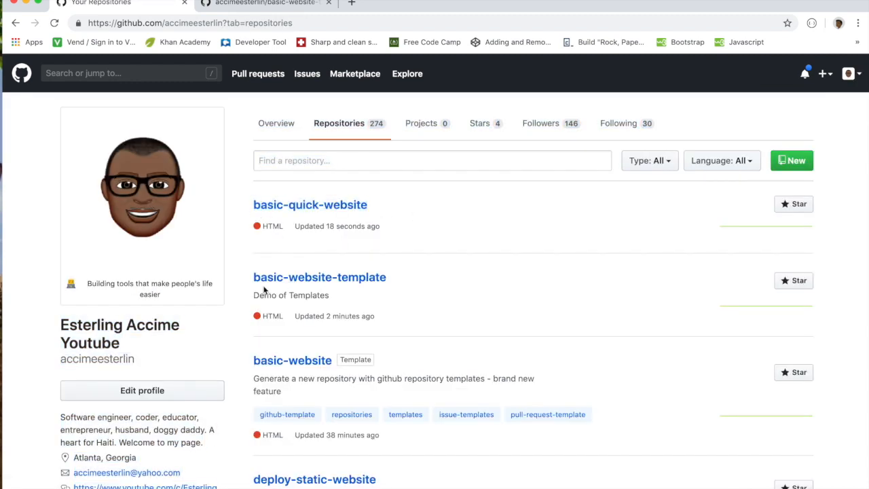
mouse_move(367, 305)
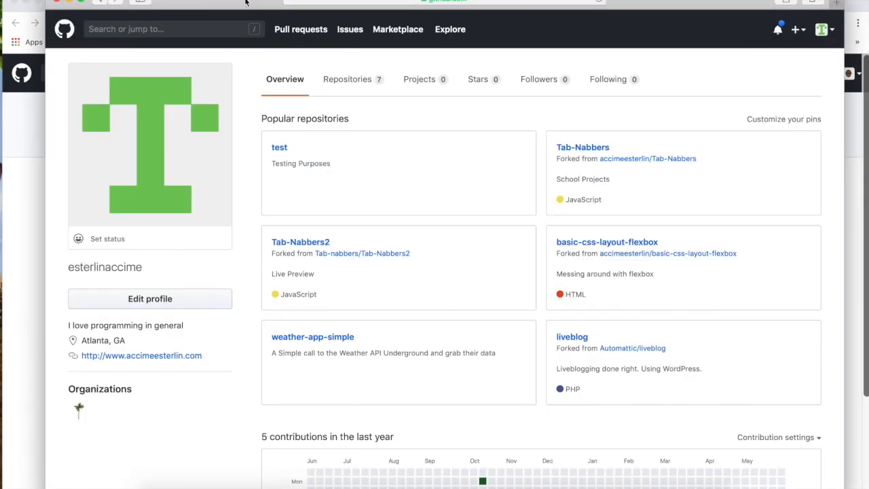
mouse_move(397, 58)
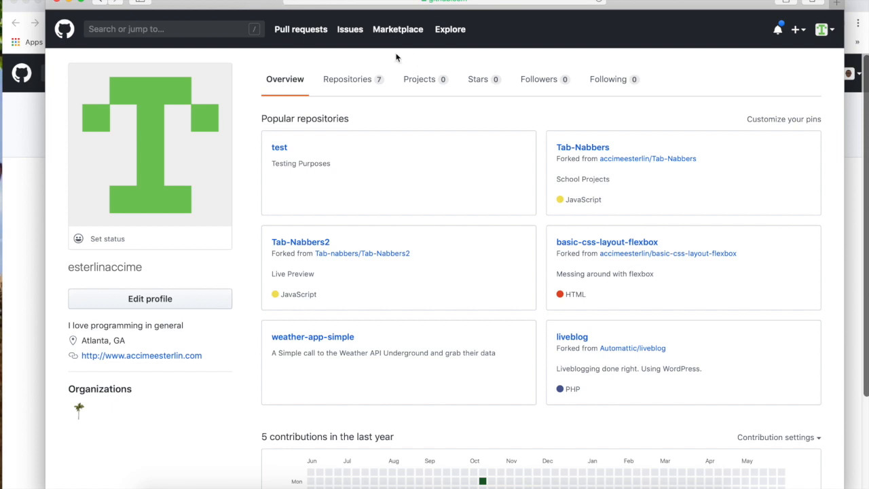
- Load the basic-website/generate URL in the second user's browser window
double_click(81, 267)
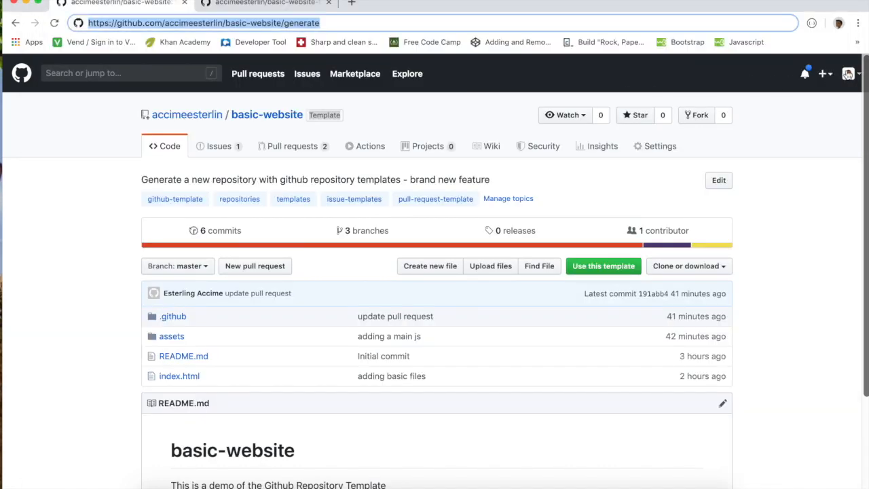
click(848, 73)
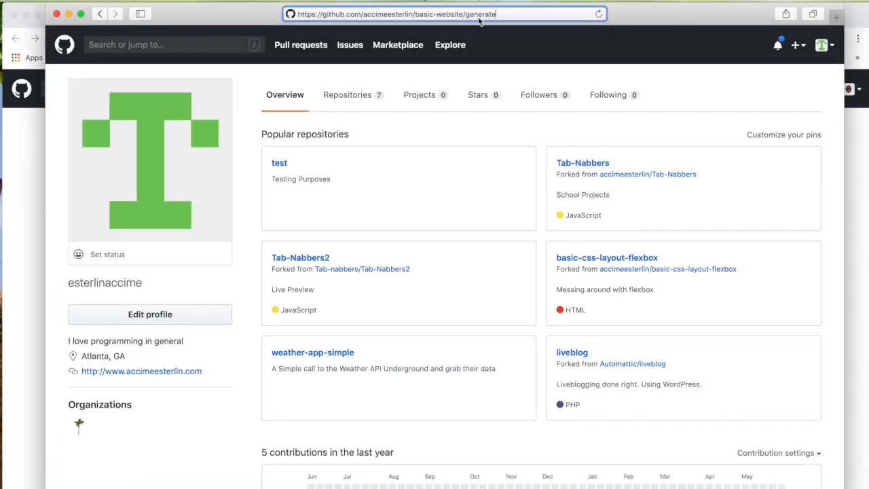
double_click(481, 15)
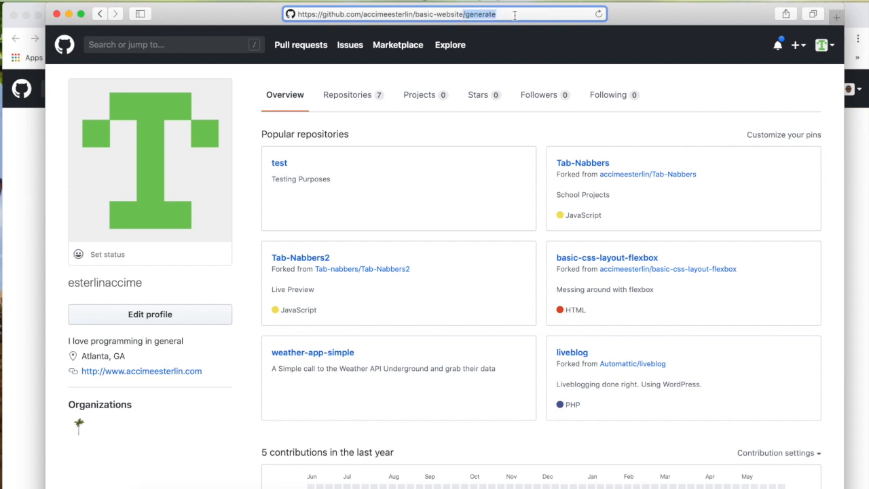
key(Enter)
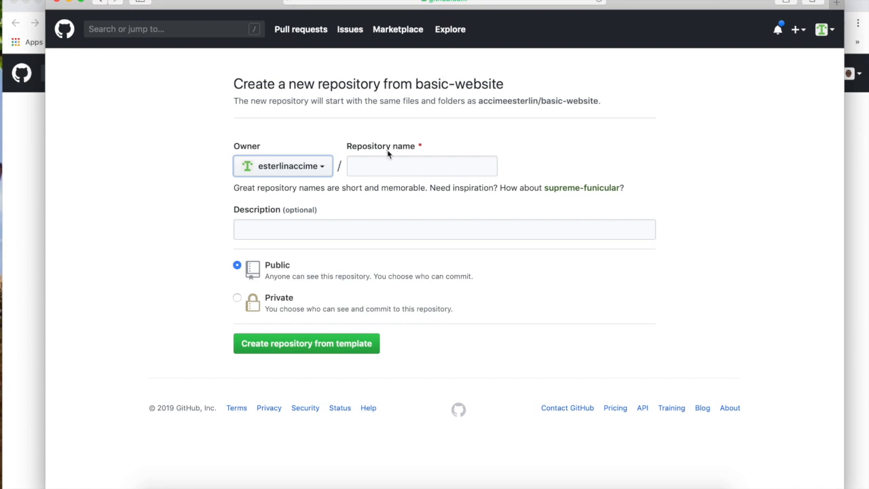
- Create basic-website-new-user from the basic-website template under the second account
click(421, 166)
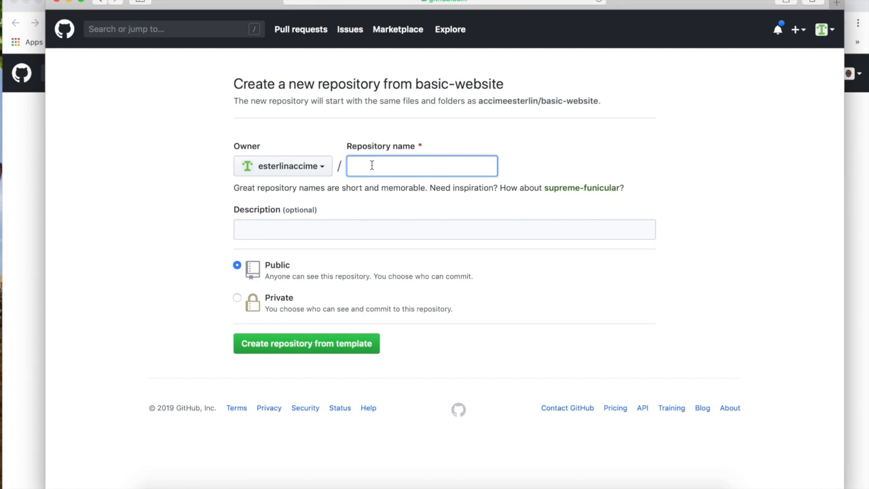
mouse_move(366, 165)
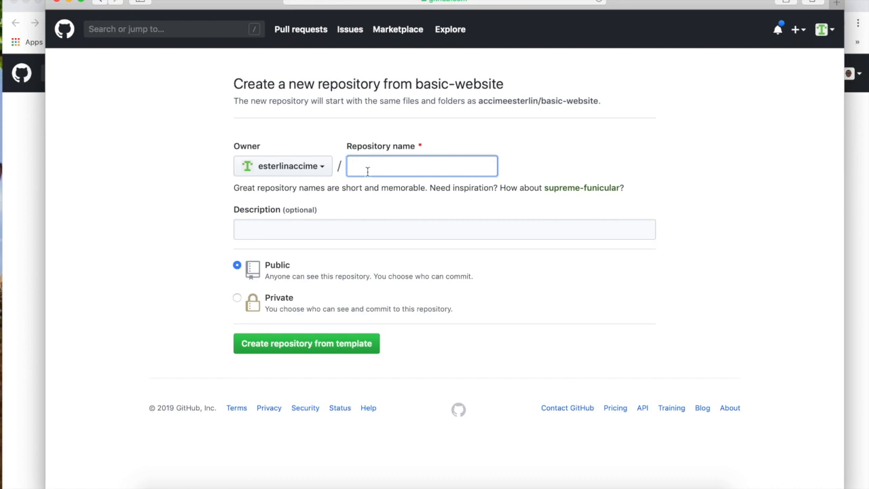
text(basic-website-new-user)
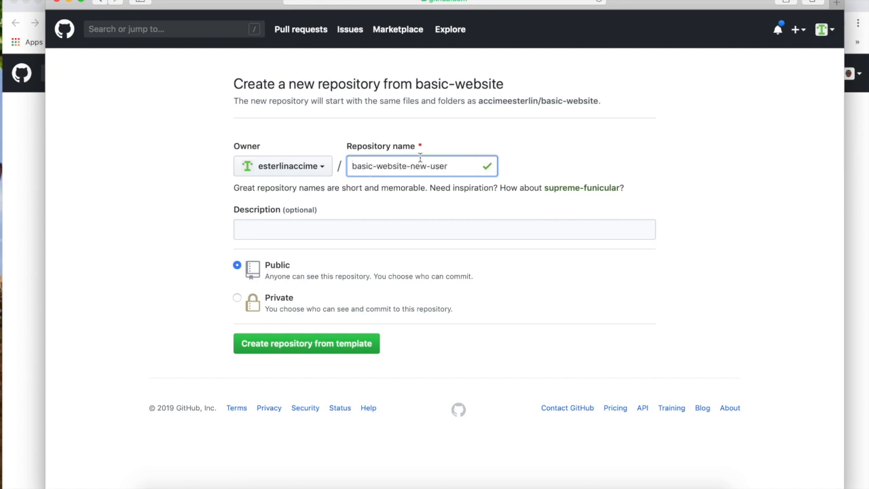
click(307, 343)
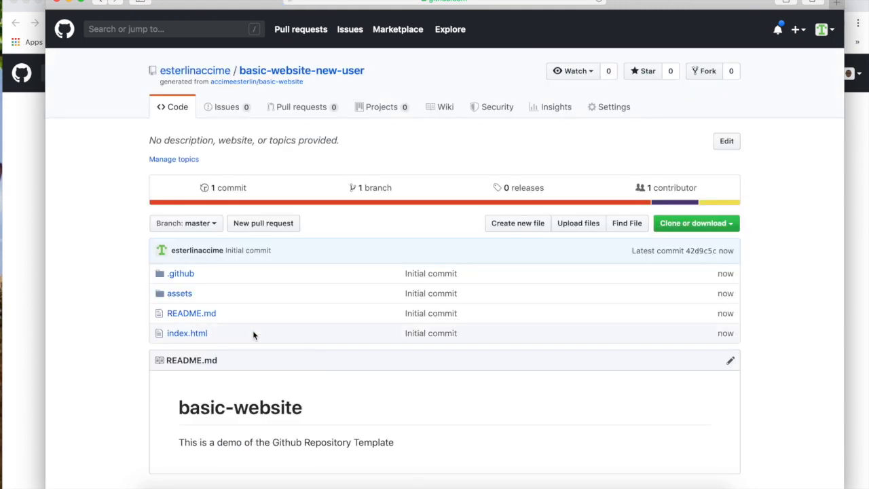
mouse_move(218, 267)
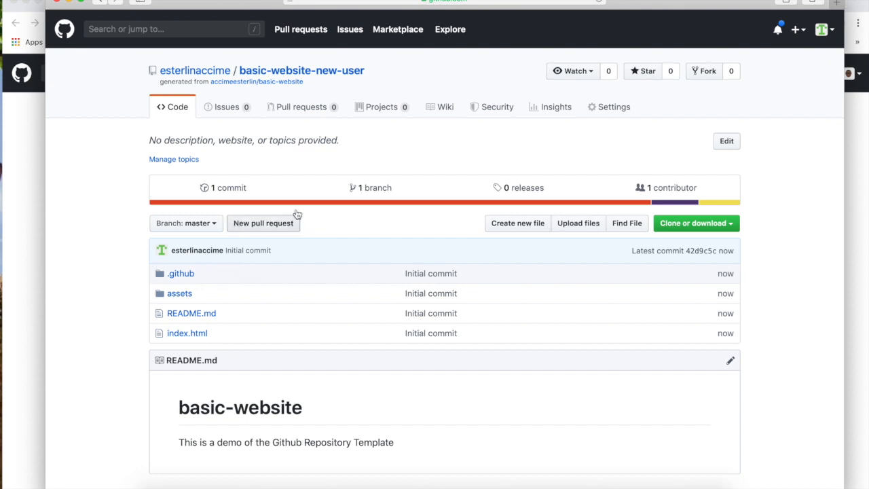
mouse_move(163, 241)
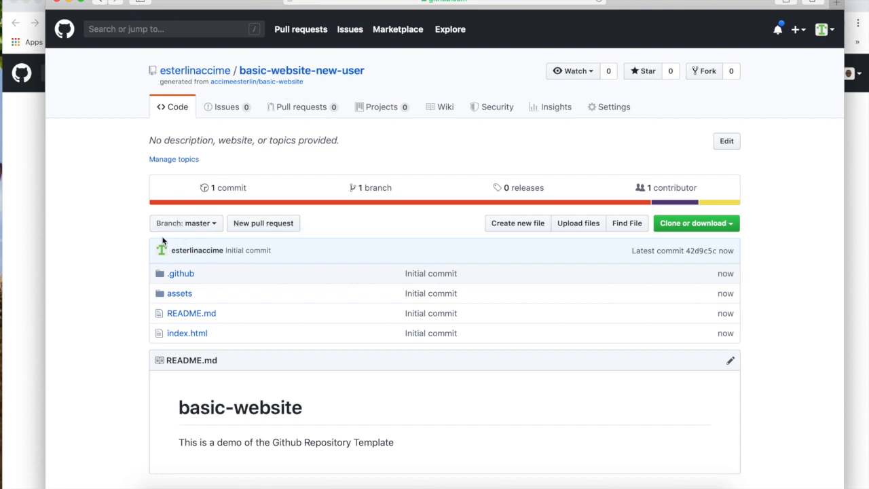
mouse_move(135, 234)
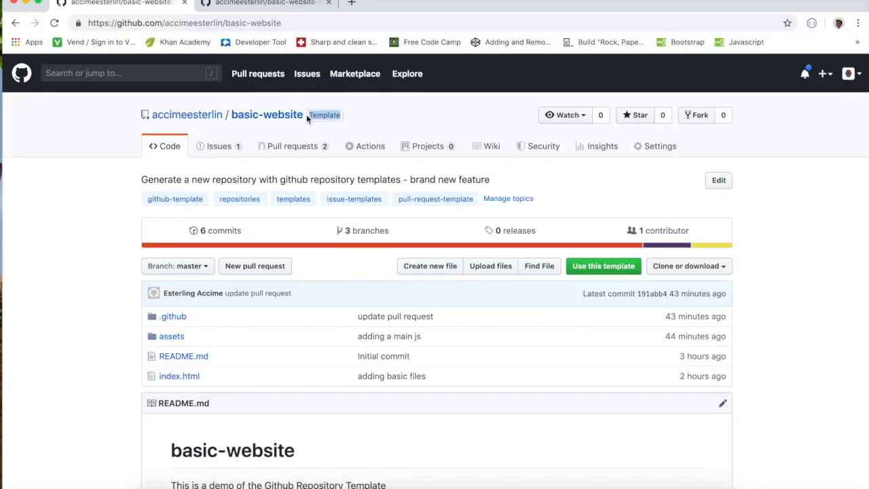
mouse_move(102, 181)
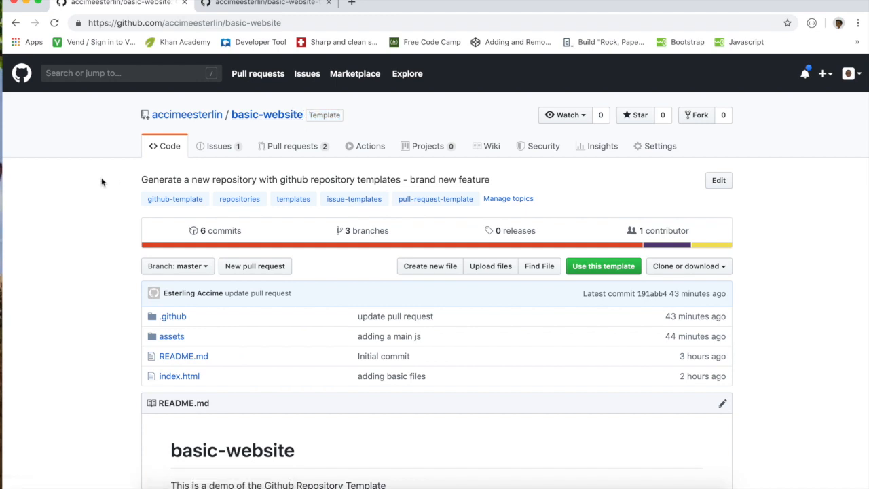
mouse_move(221, 230)
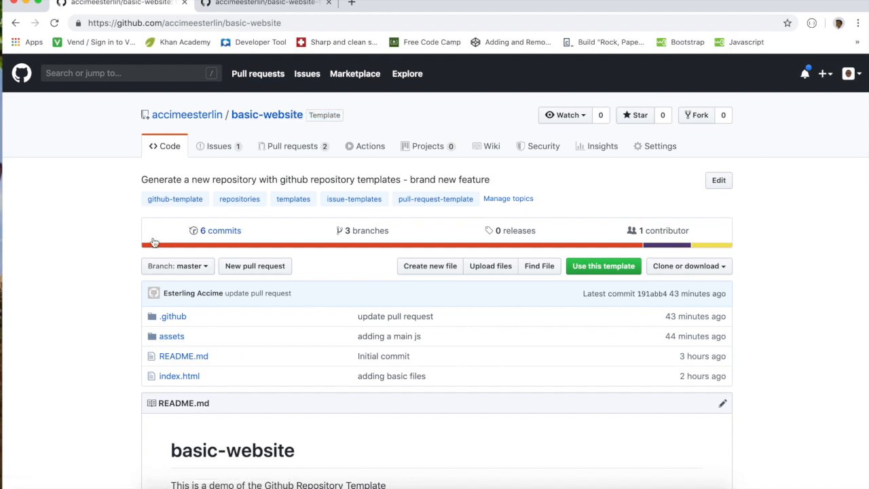
- Check branch dropdowns: basic-website has three branches, basic-website-new-user only master
click(175, 266)
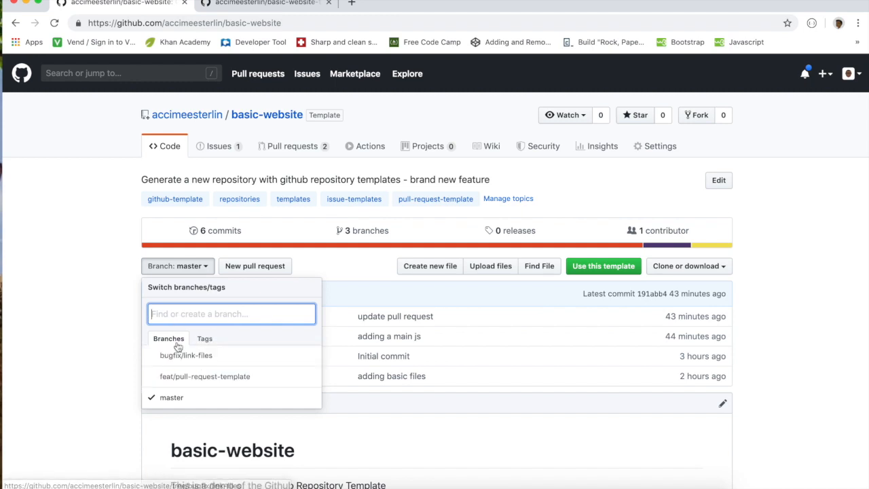
click(177, 265)
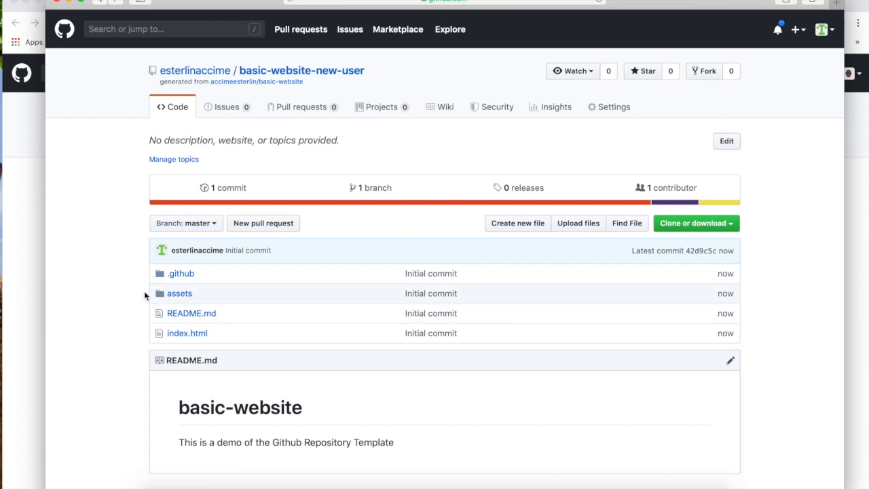
click(185, 223)
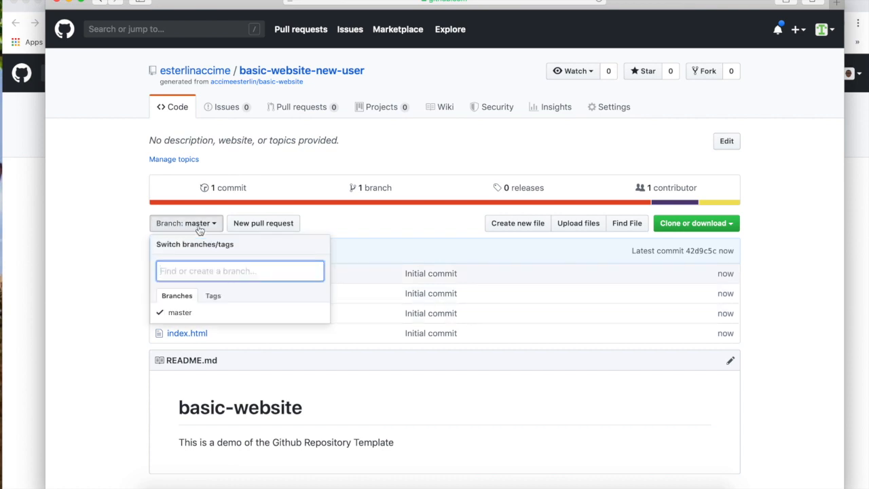